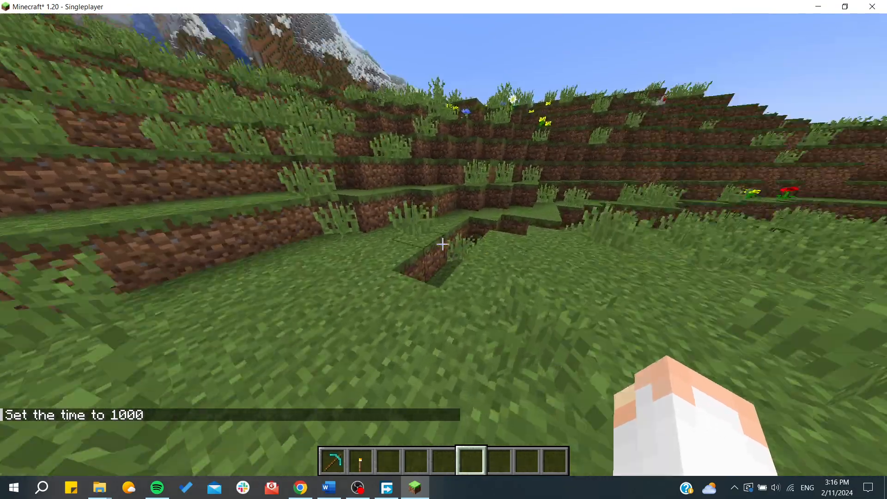
pyautogui.moveTo(443, 244)
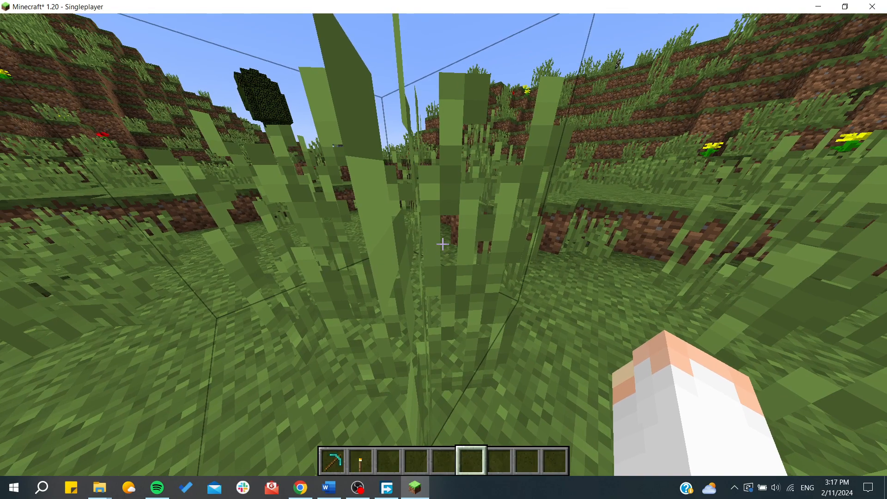
# - Show the F3 debug overlay with coordinates, facing, biome and targeted block
pyautogui.press('F3')
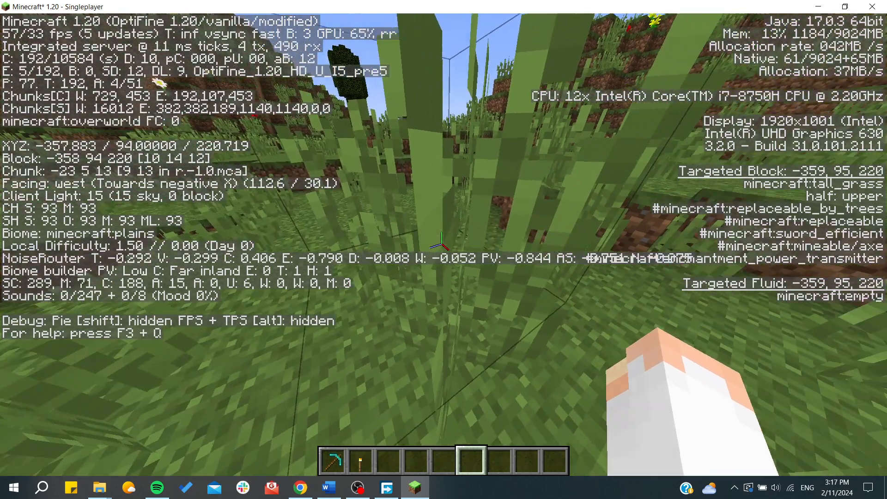
pyautogui.moveTo(443, 250)
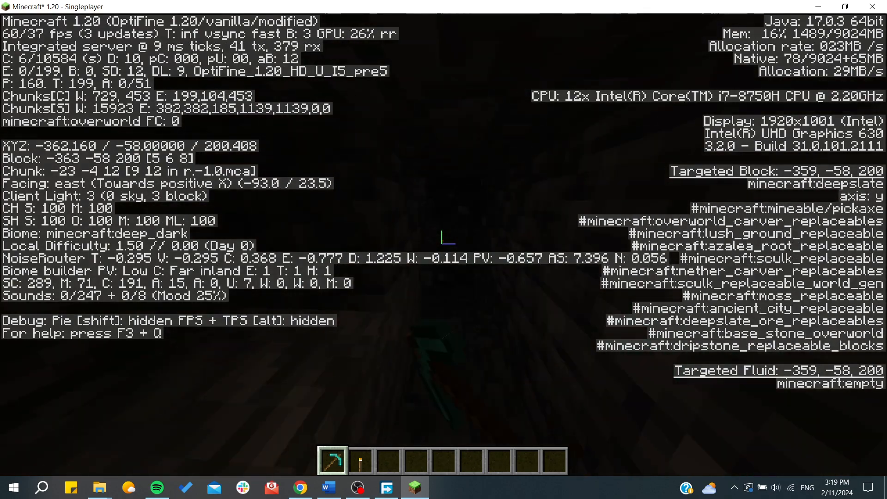
# - Select the torch in hotbar slot 2 at Y -58 in the deep dark
pyautogui.press('2')
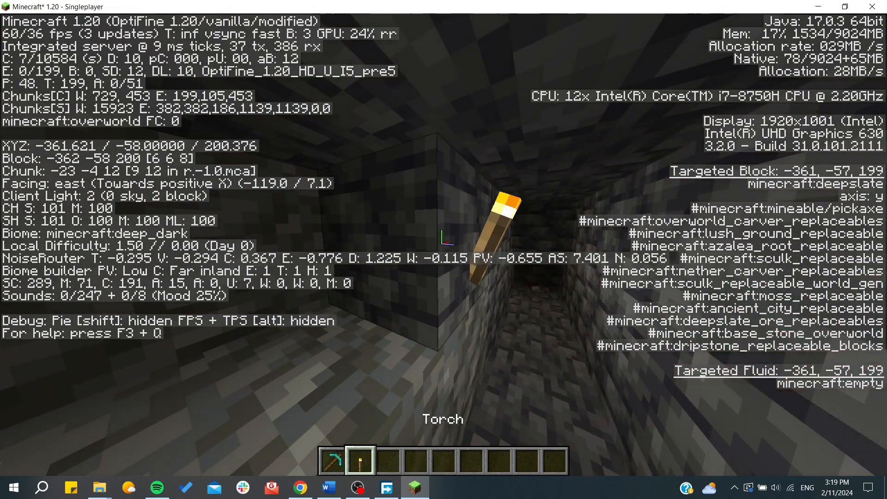